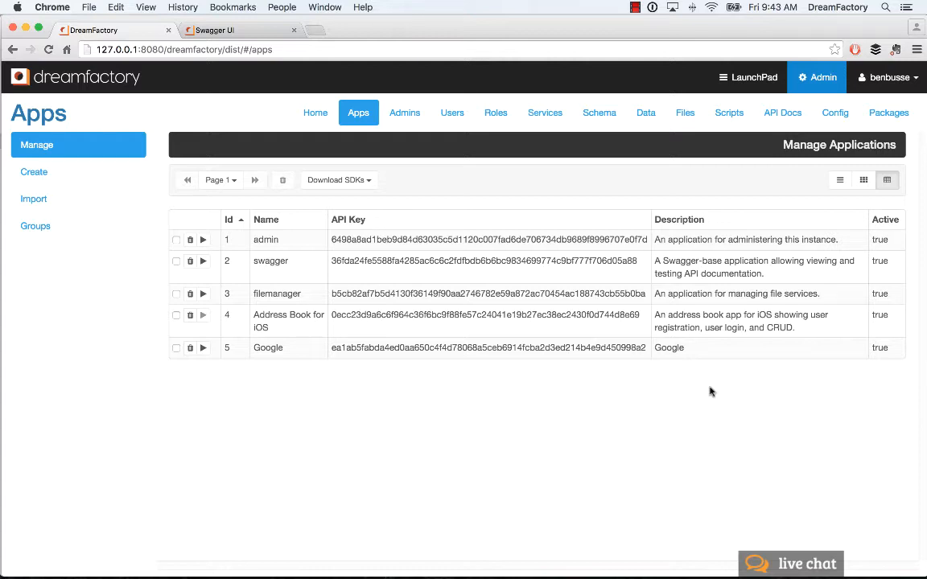
pyautogui.moveTo(685, 393)
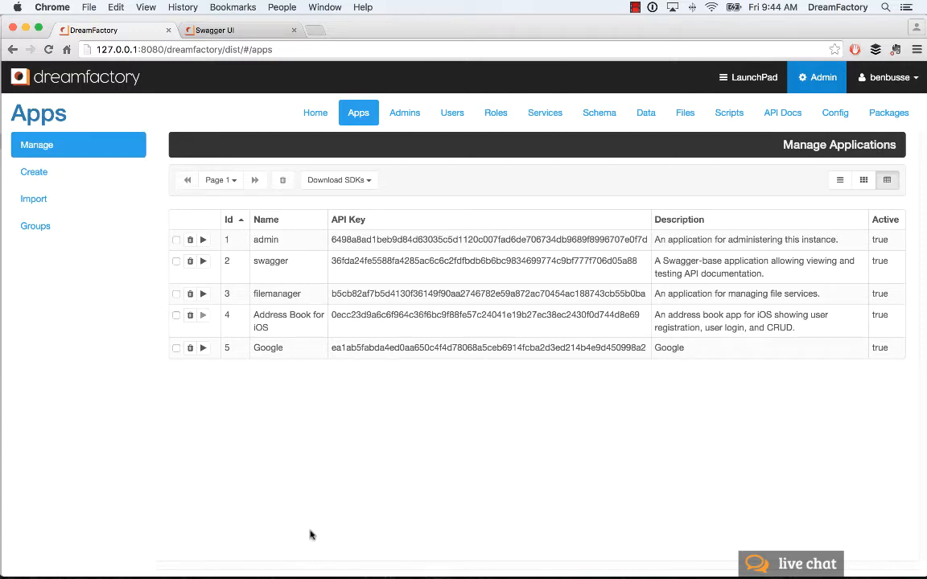
pyautogui.moveTo(411, 566)
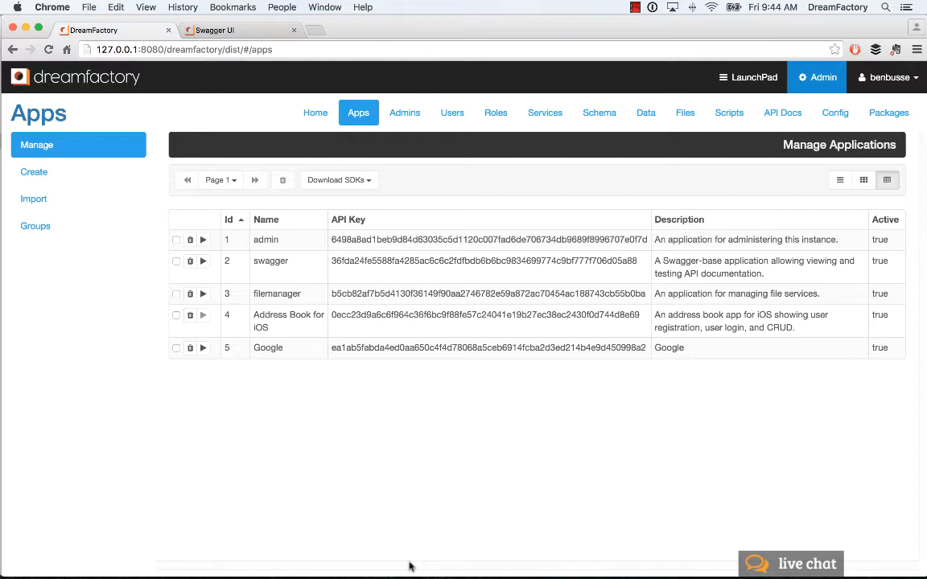
pyautogui.moveTo(327, 436)
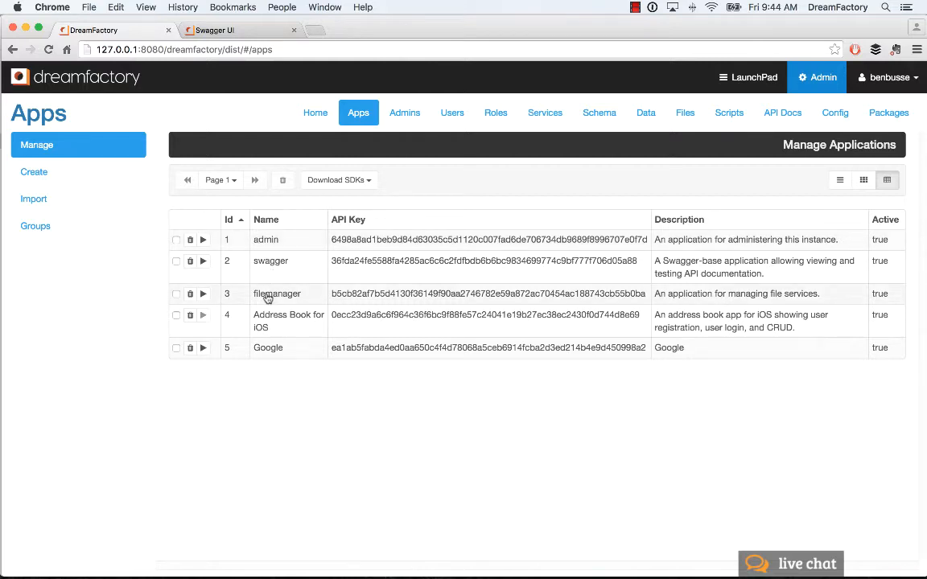
pyautogui.moveTo(331, 449)
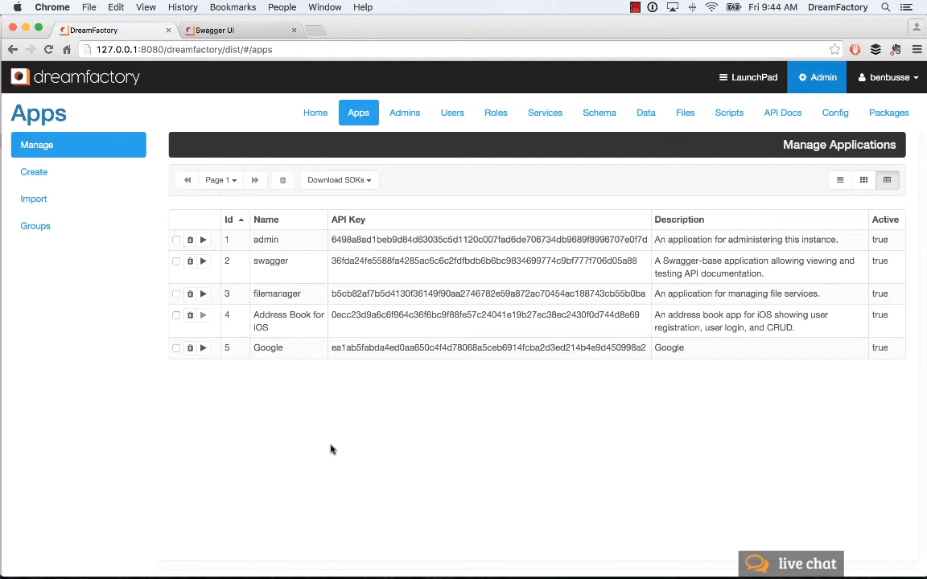
pyautogui.moveTo(239, 420)
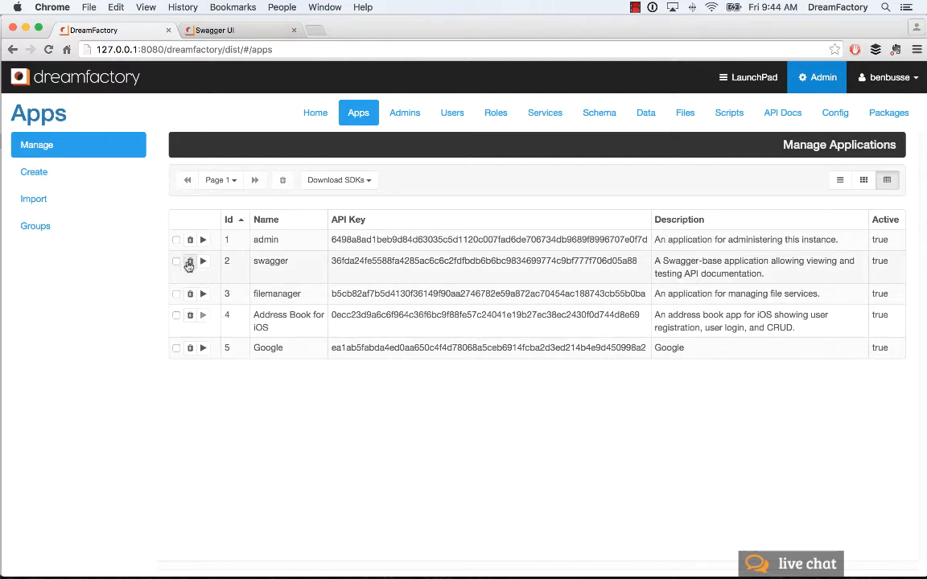
# - Launch the swagger app to view the Live API Documentation in Swagger UI
pyautogui.click(203, 261)
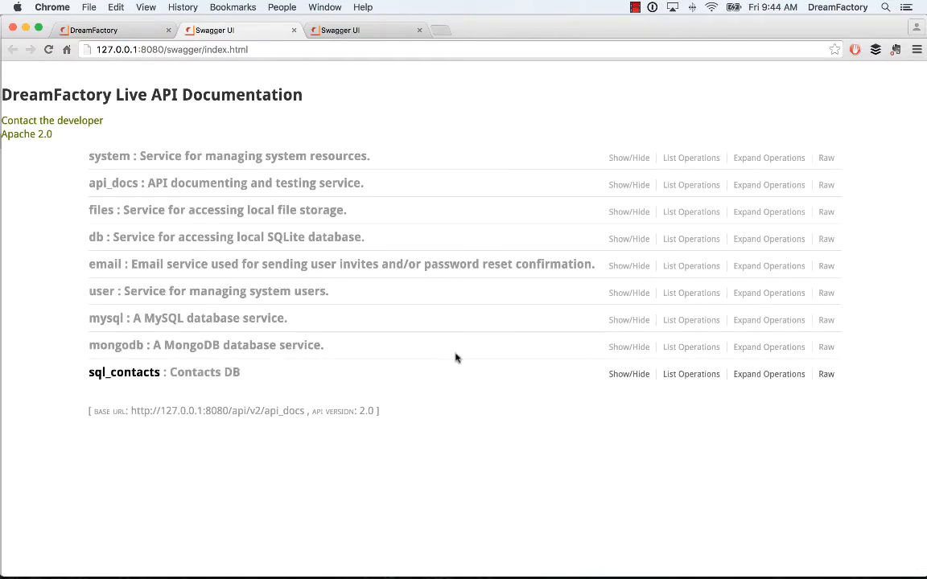
pyautogui.moveTo(371, 268)
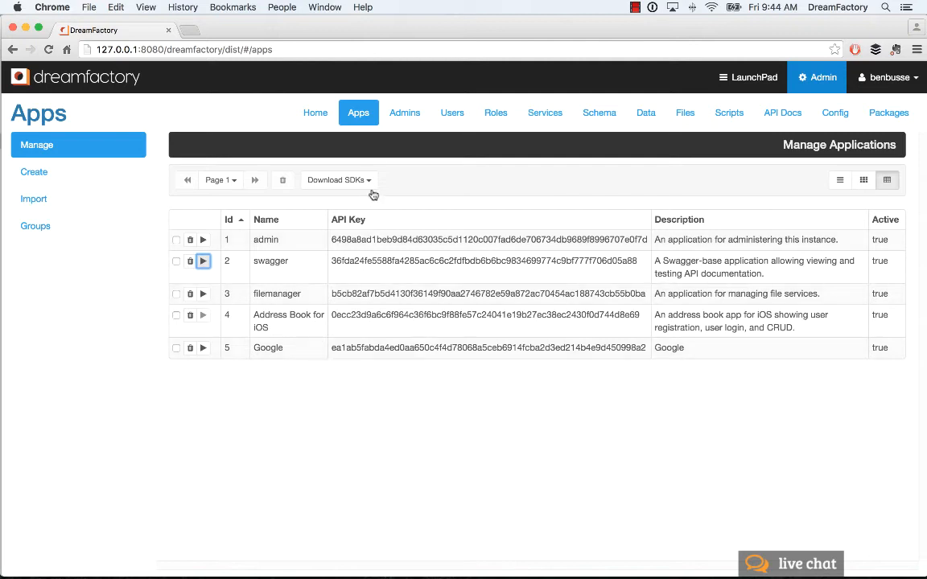
pyautogui.click(337, 180)
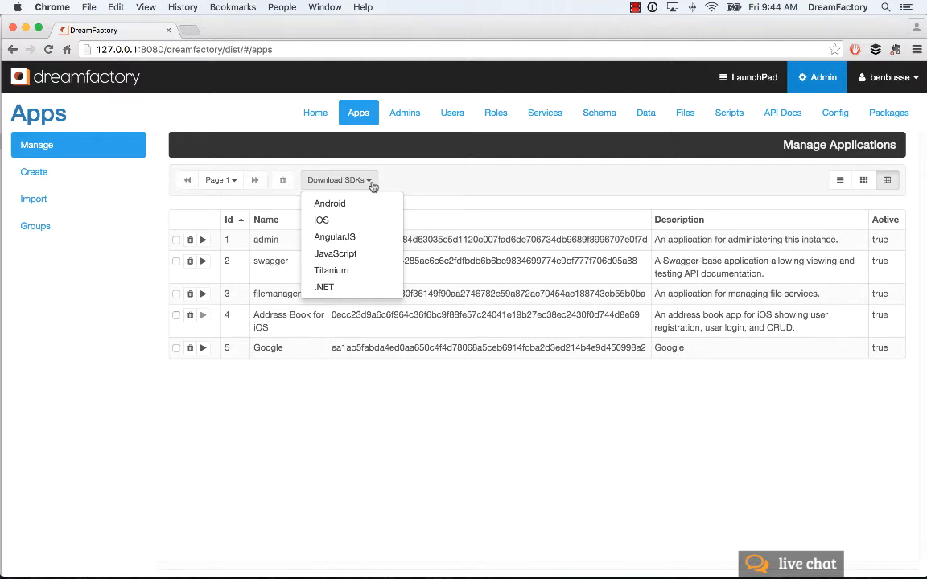
pyautogui.moveTo(436, 201)
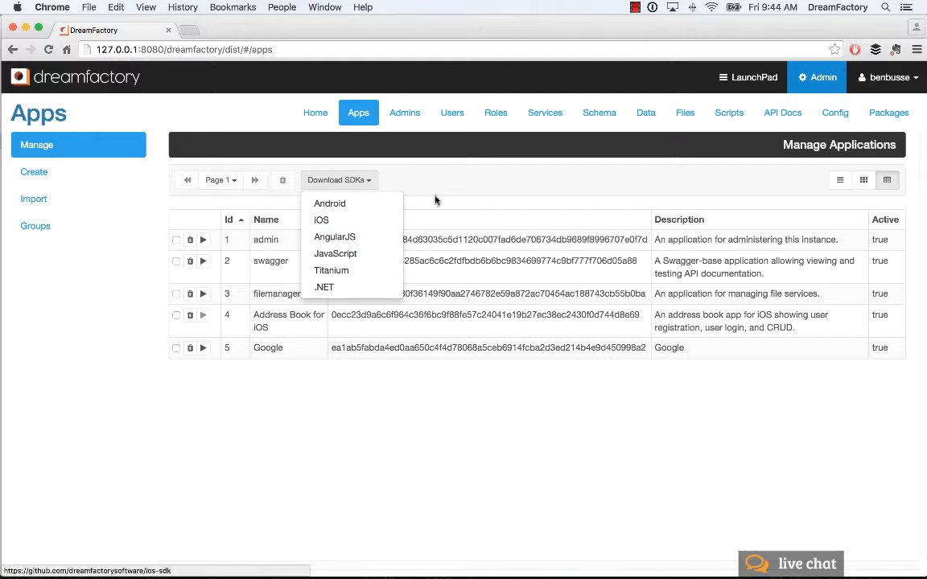
pyautogui.click(462, 179)
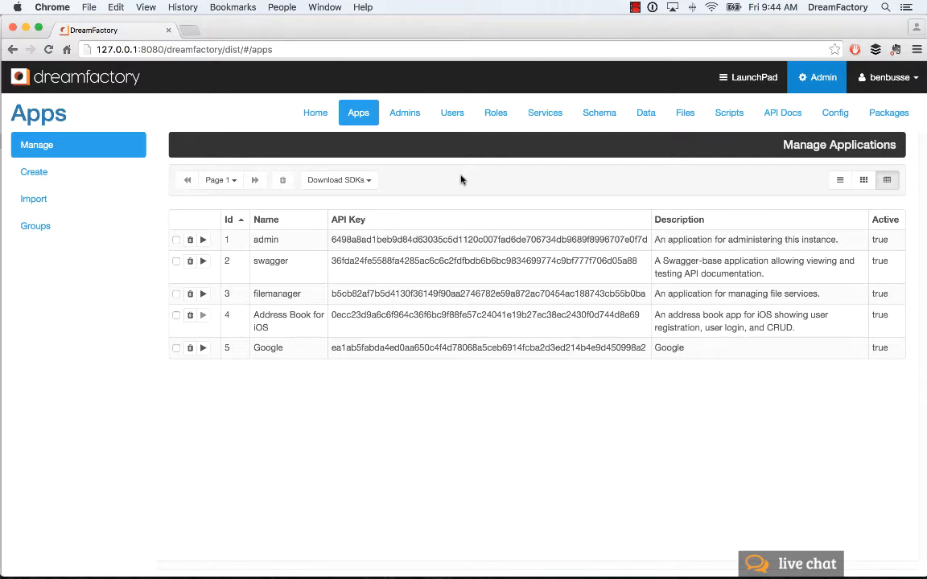
pyautogui.moveTo(442, 191)
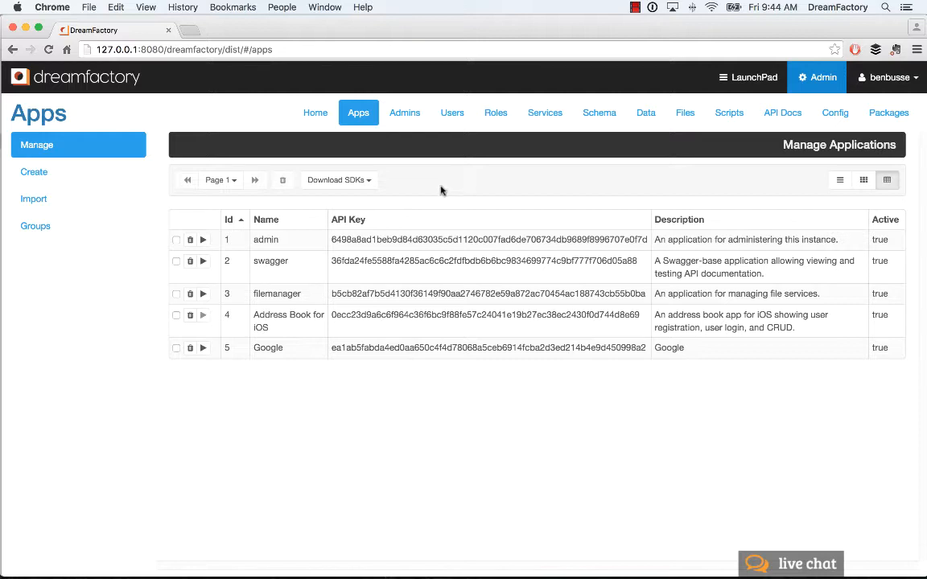
pyautogui.click(839, 180)
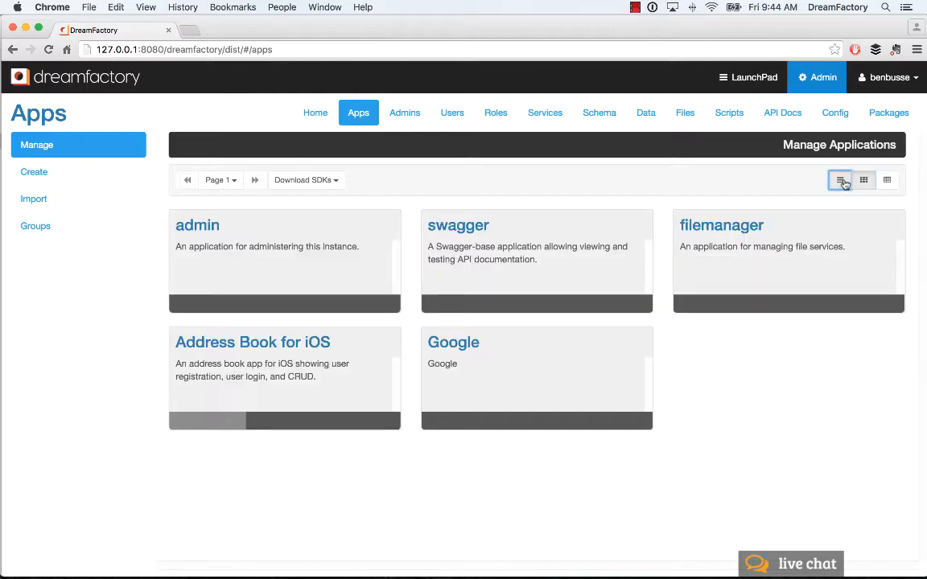
pyautogui.click(887, 179)
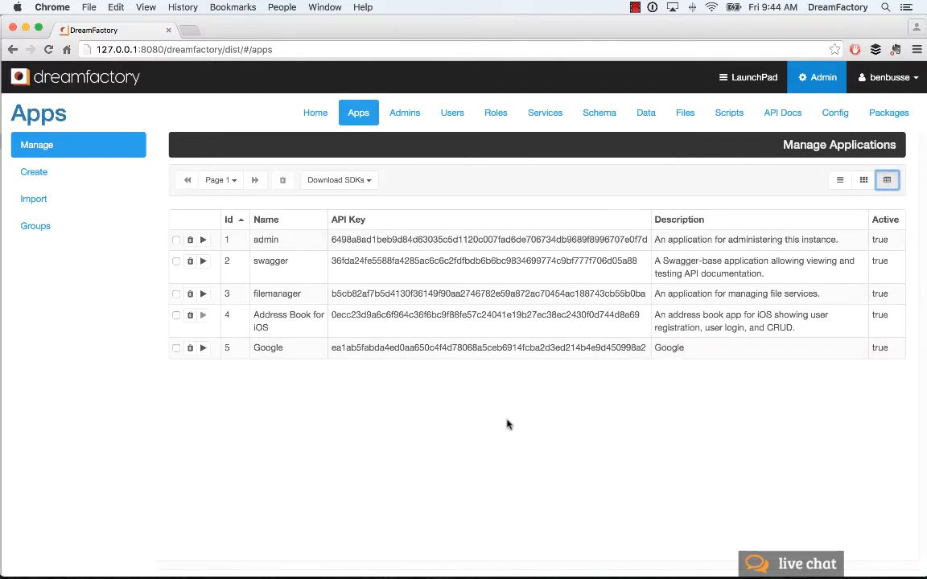
pyautogui.moveTo(69, 345)
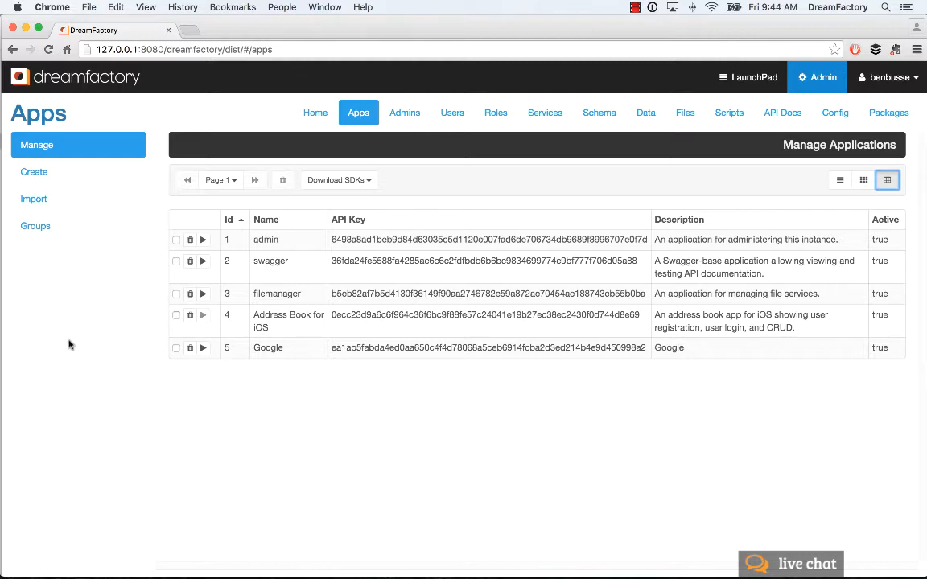
# - Open the empty Create Application form from the Apps sidebar
pyautogui.click(34, 172)
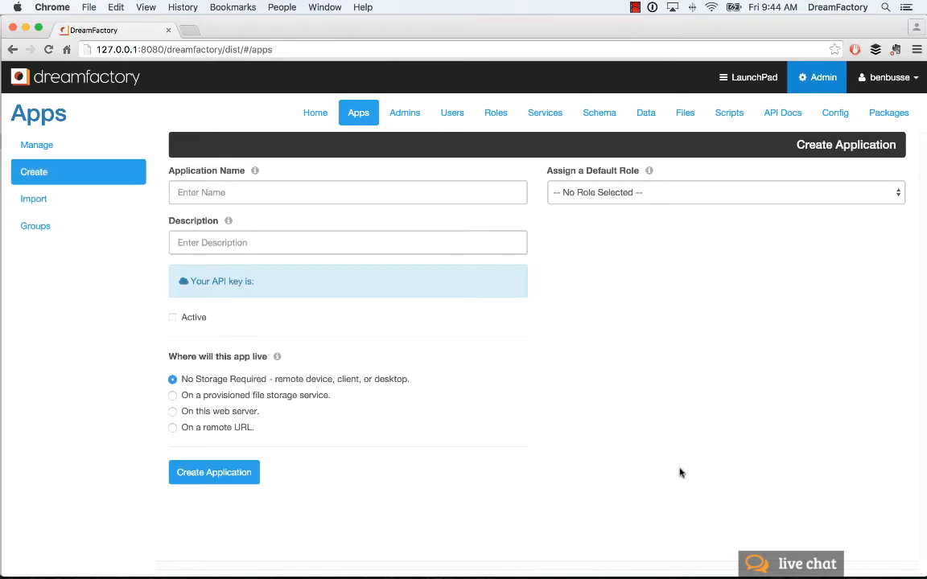
pyautogui.moveTo(264, 231)
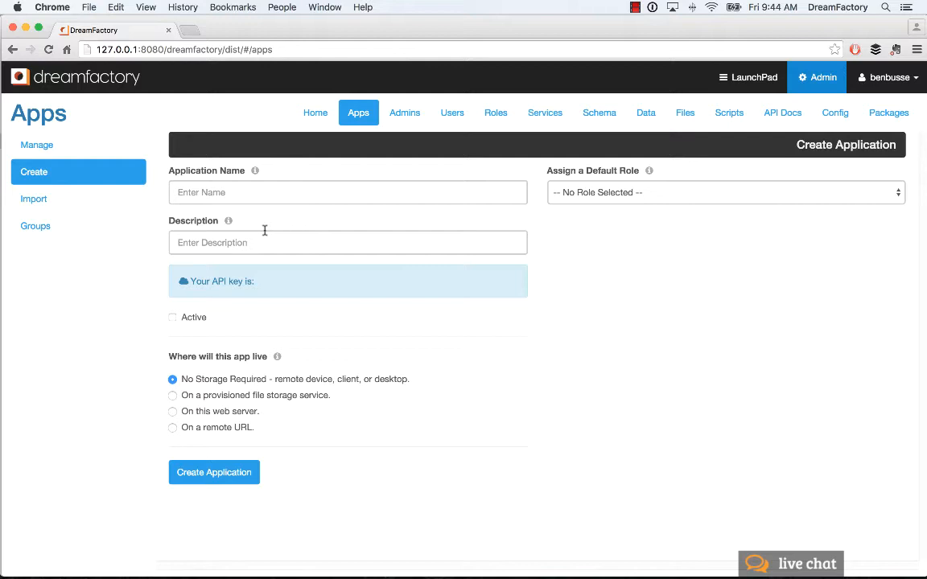
pyautogui.moveTo(205, 487)
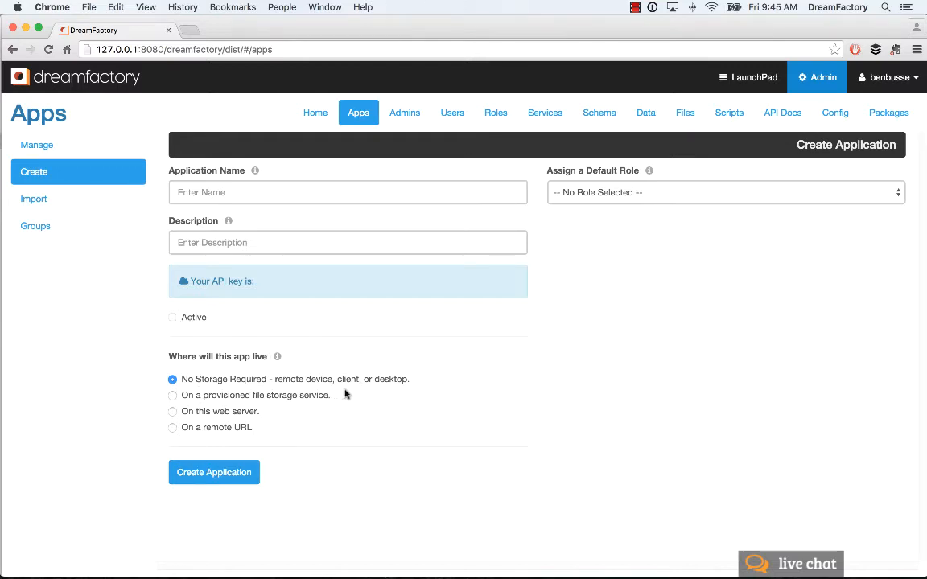
pyautogui.moveTo(331, 411)
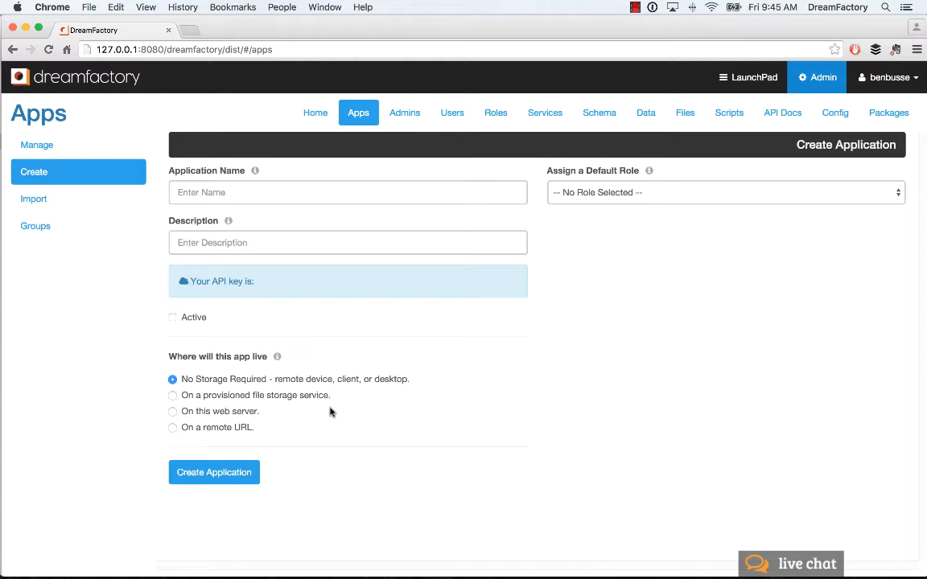
pyautogui.moveTo(212, 389)
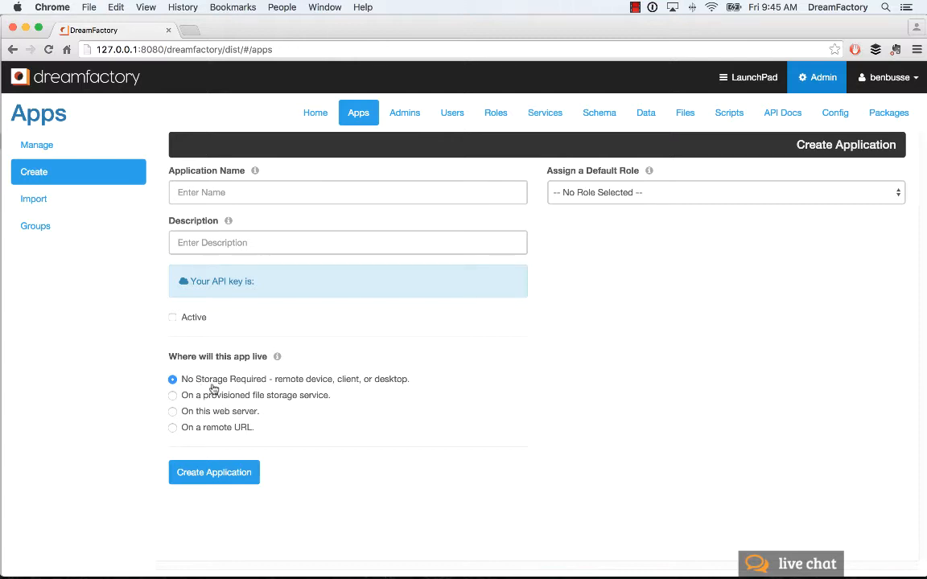
pyautogui.moveTo(297, 386)
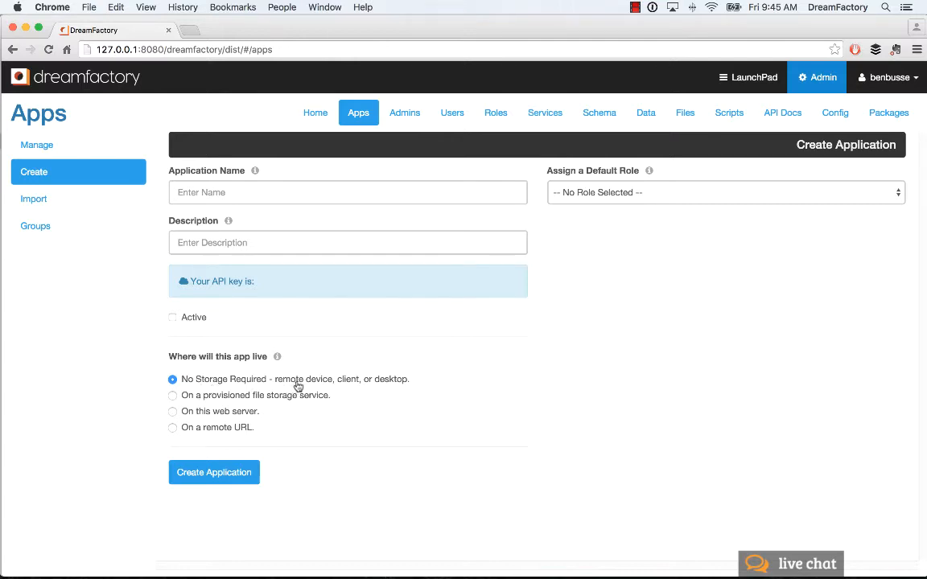
pyautogui.moveTo(210, 399)
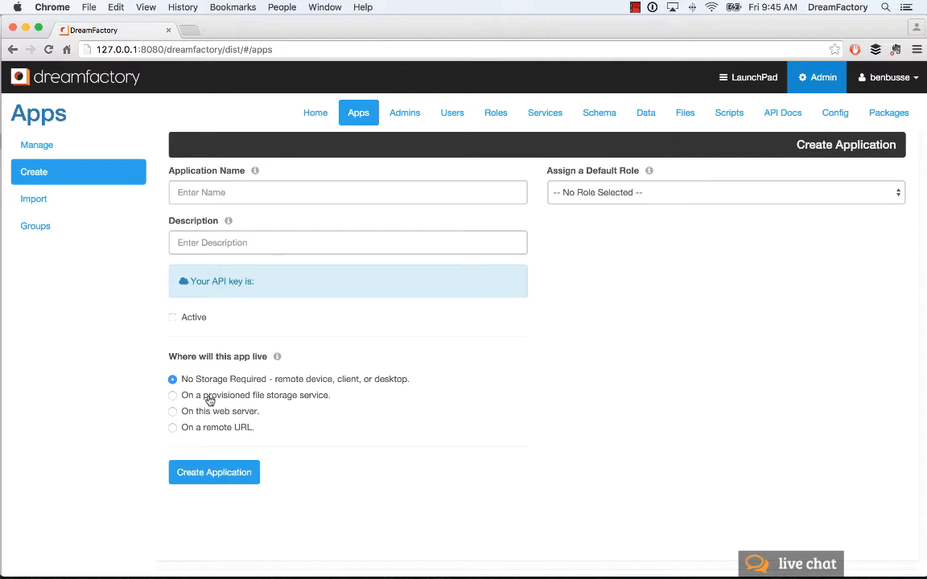
# - Host the new app on provisioned file storage, reviewing Local File Storage and the applications folder
pyautogui.click(172, 395)
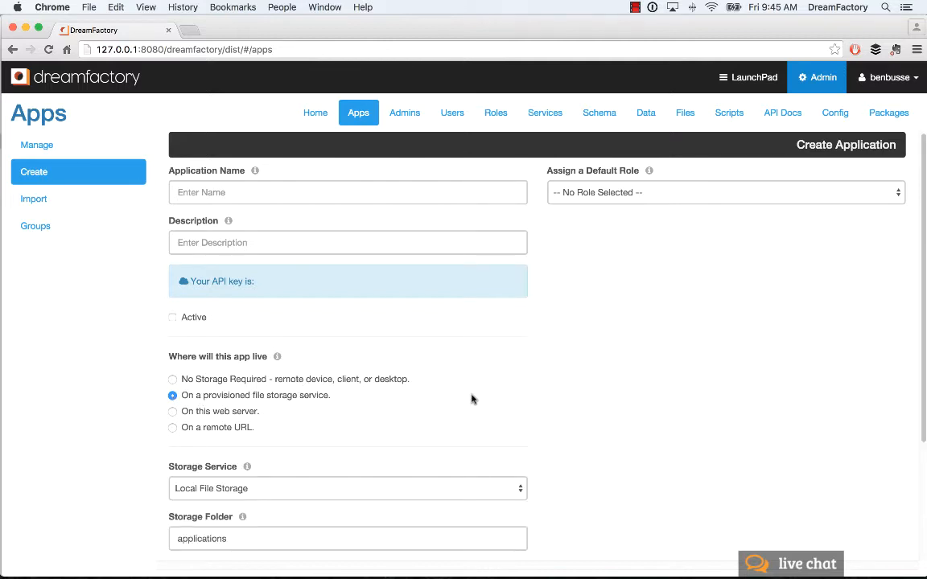
pyautogui.scroll(-3)
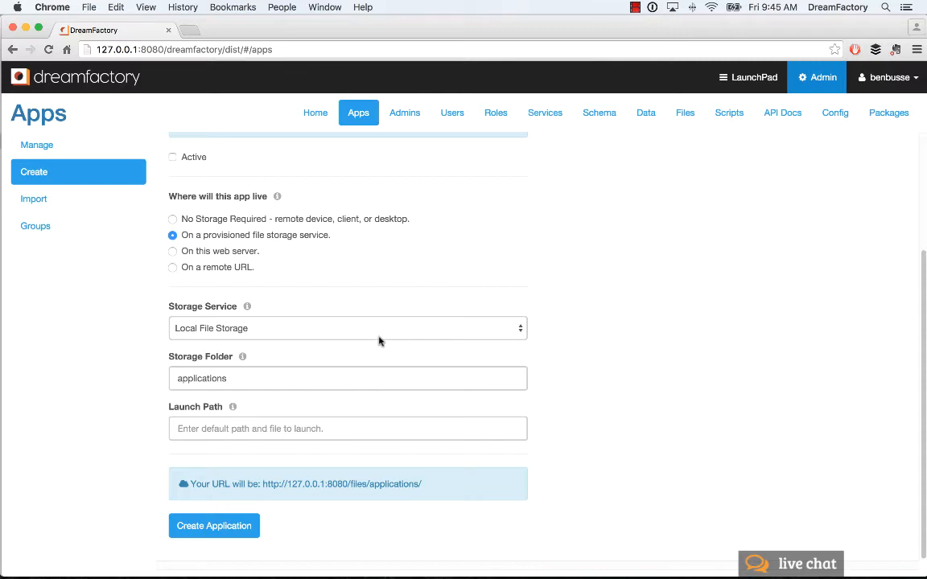
pyautogui.click(348, 328)
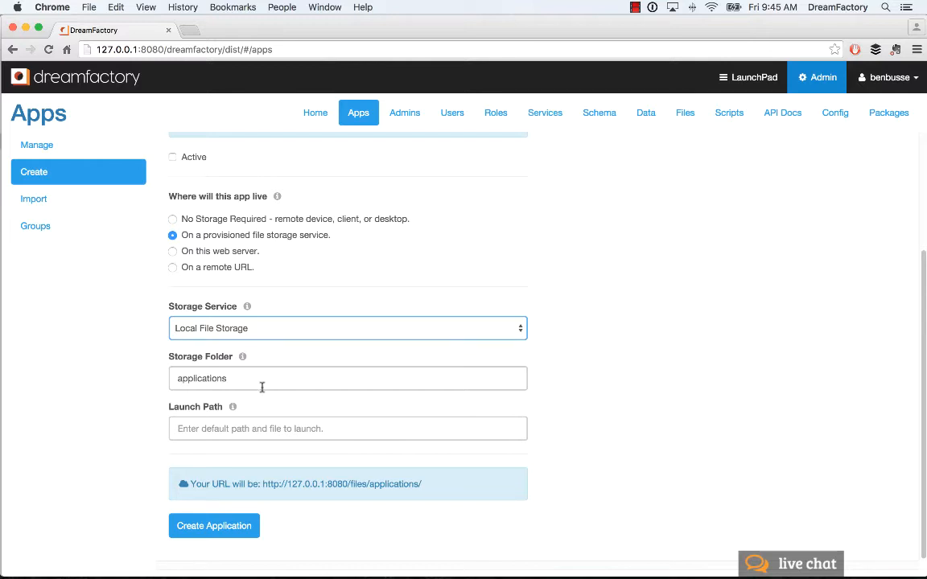
pyautogui.moveTo(258, 378)
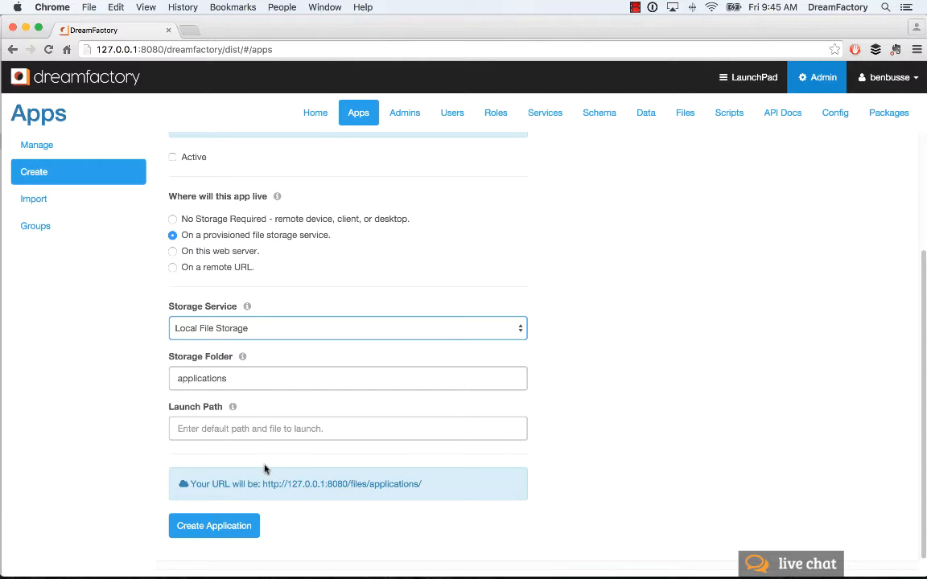
pyautogui.moveTo(324, 502)
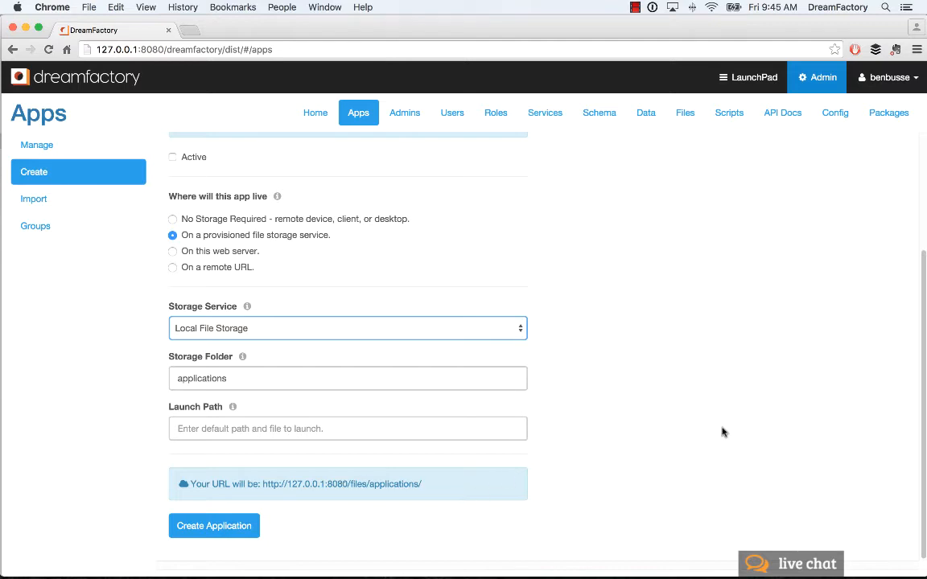
pyautogui.scroll(3)
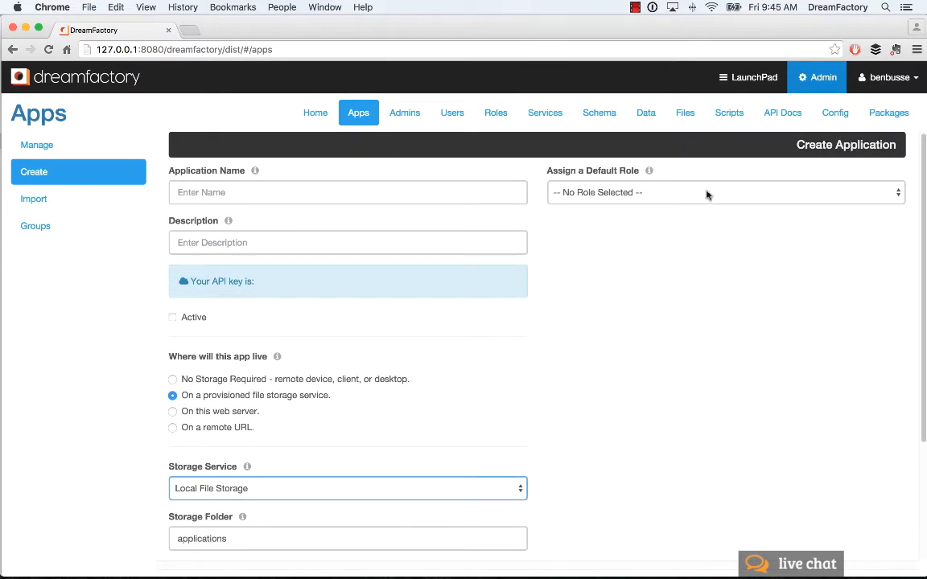
# - Make ios-address-book the default role and choose remote URL hosting
pyautogui.click(726, 192)
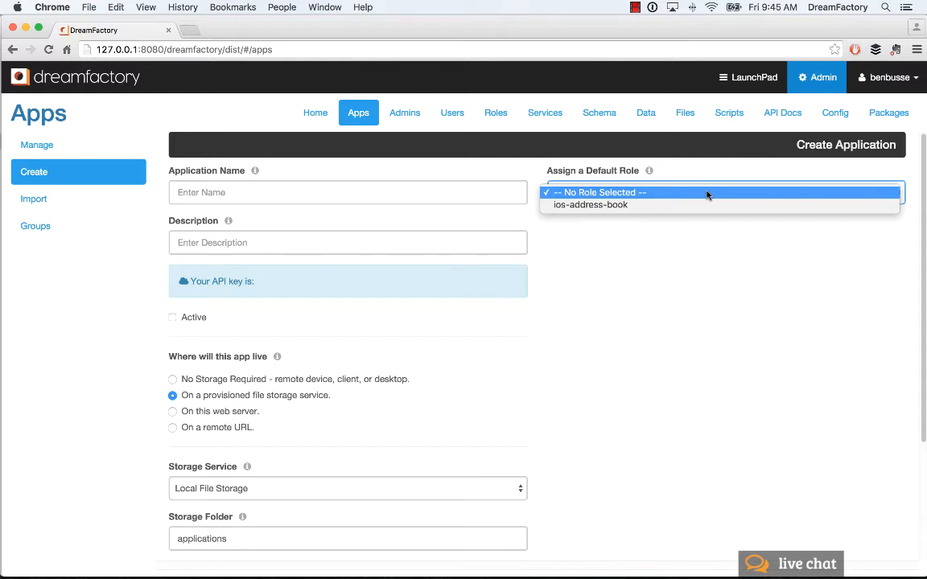
pyautogui.moveTo(707, 195)
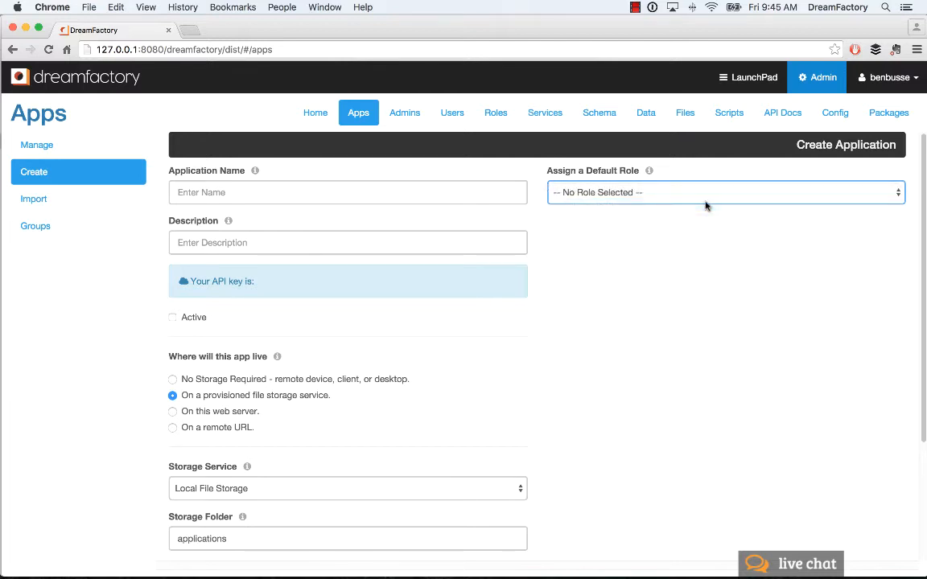
pyautogui.click(725, 192)
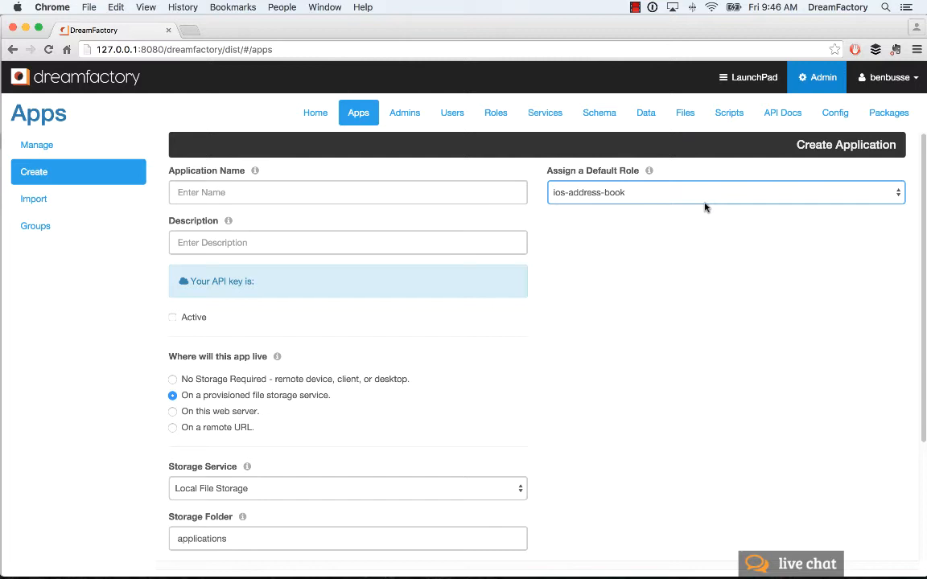
pyautogui.scroll(-3)
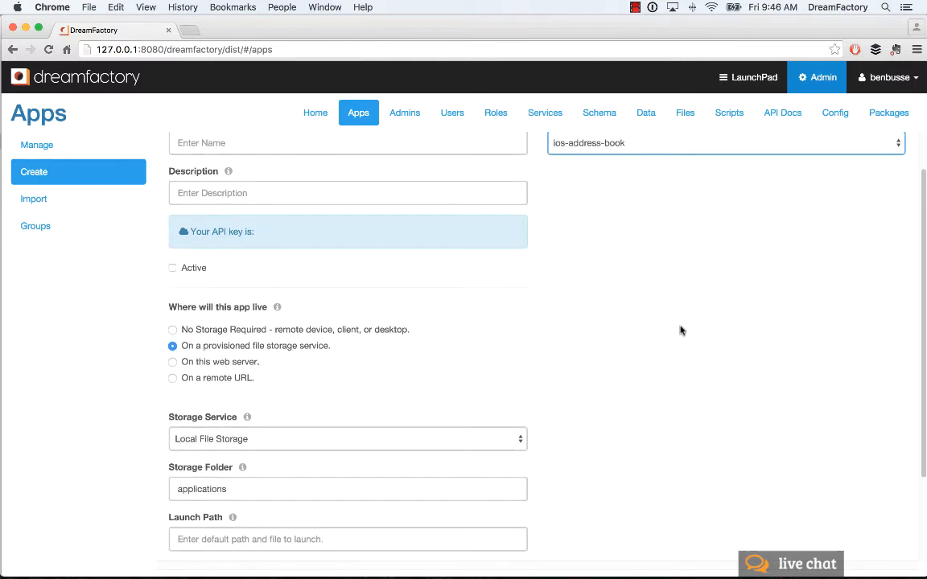
pyautogui.click(172, 362)
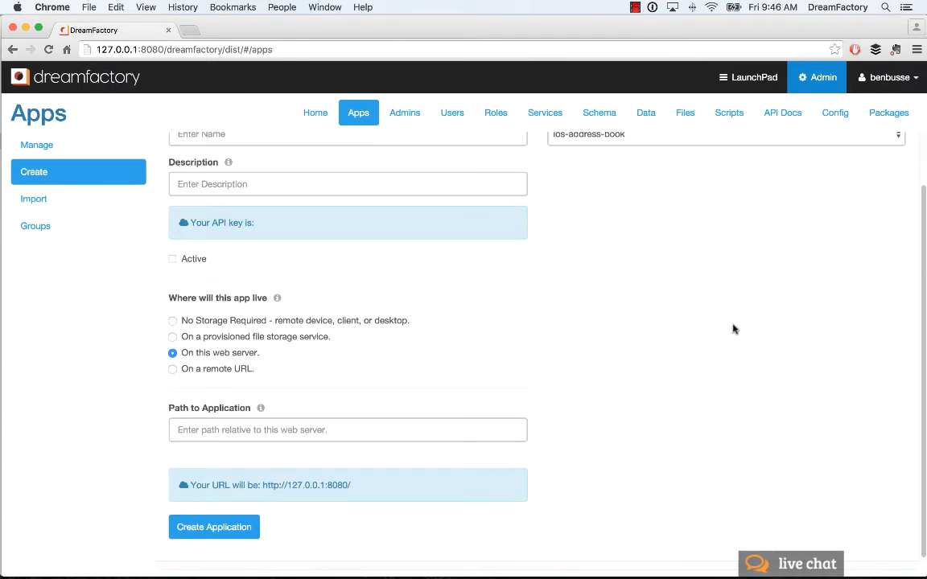
pyautogui.moveTo(209, 354)
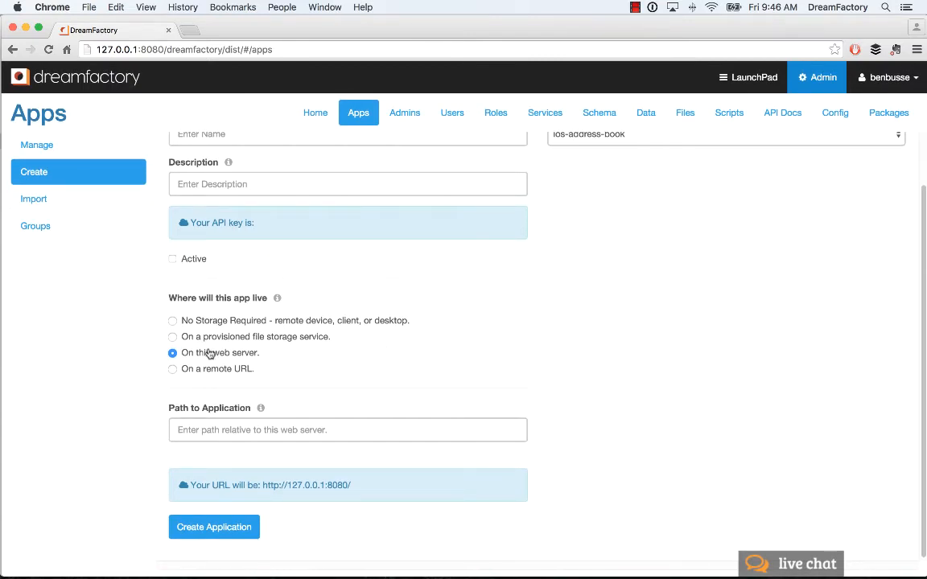
pyautogui.click(172, 368)
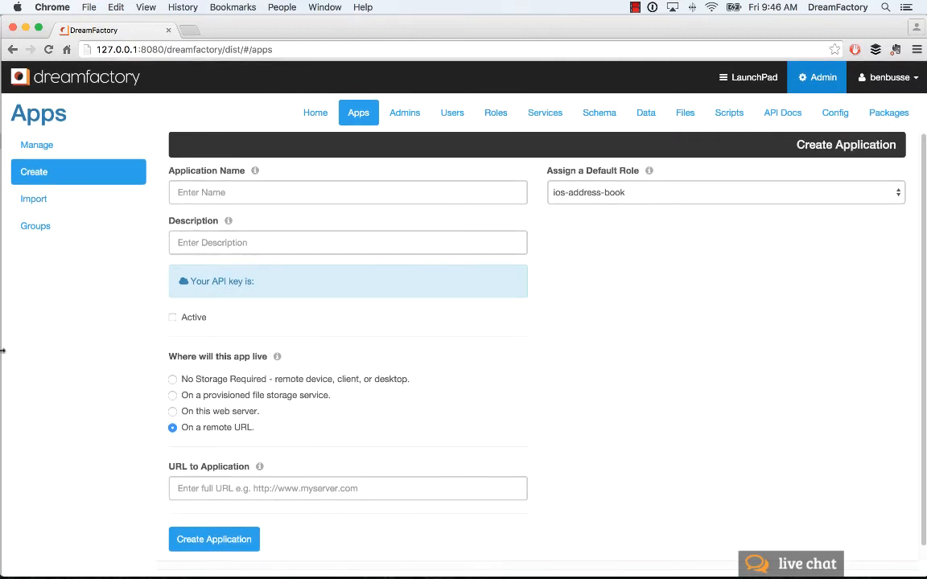
# - Import the Address Book for AngularJS package into the files storage service
pyautogui.click(34, 198)
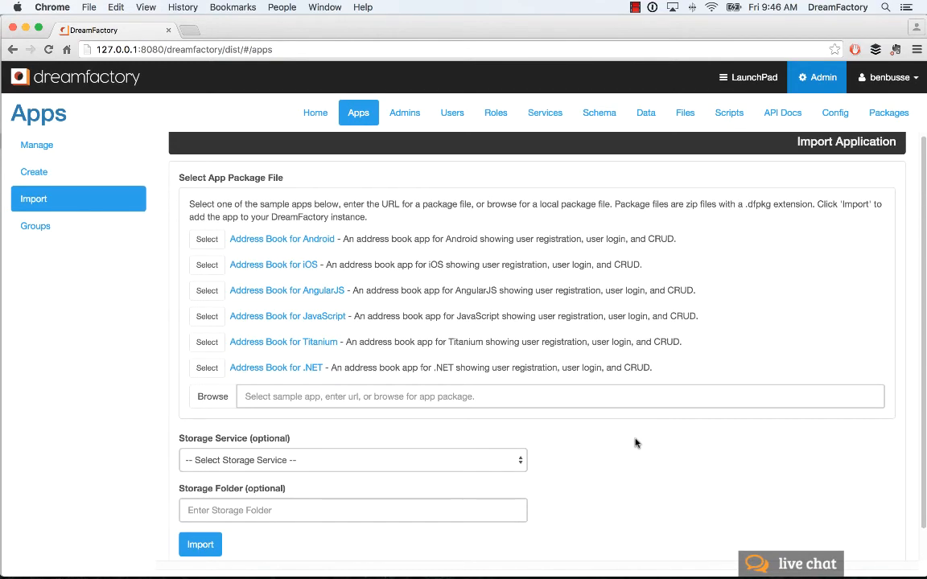
pyautogui.moveTo(287, 313)
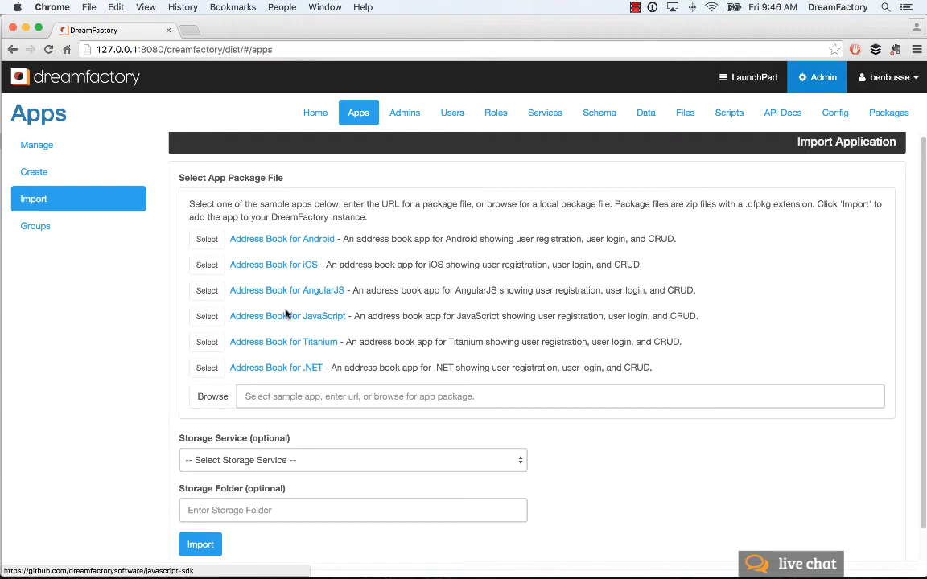
pyautogui.click(206, 291)
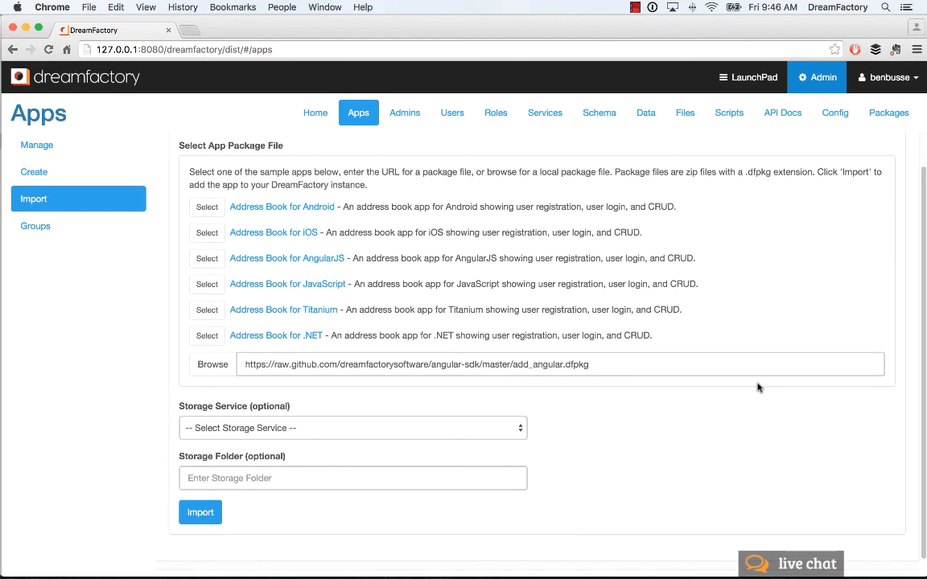
pyautogui.click(352, 428)
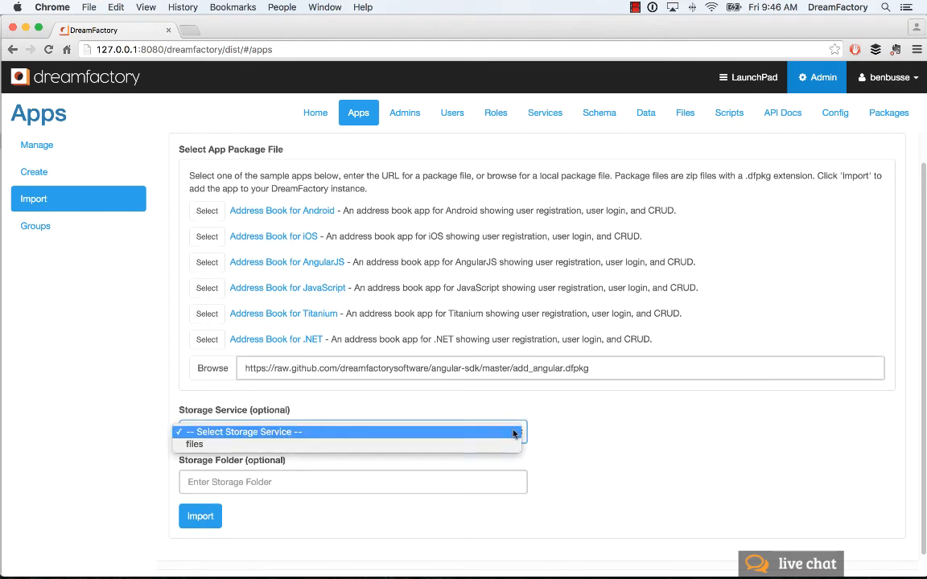
pyautogui.click(194, 444)
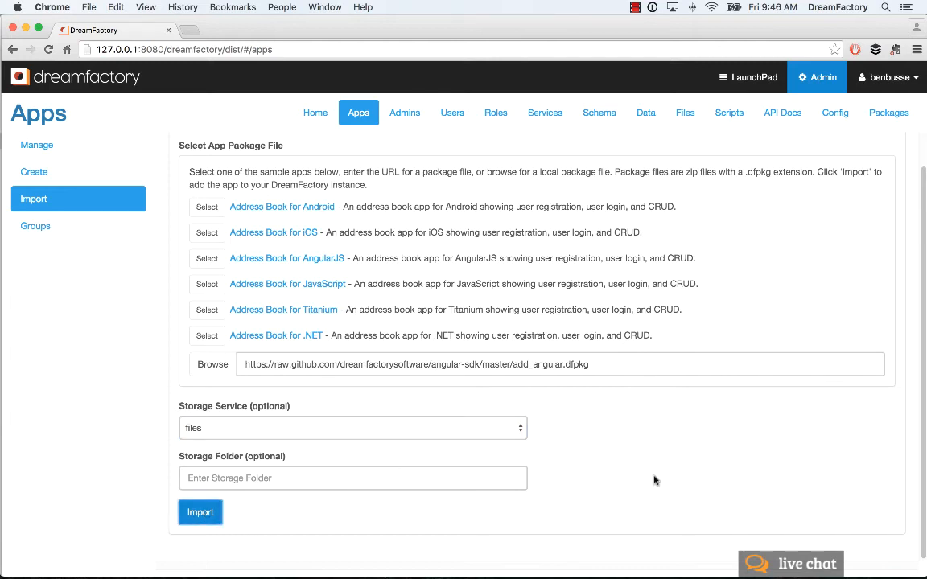
pyautogui.moveTo(642, 435)
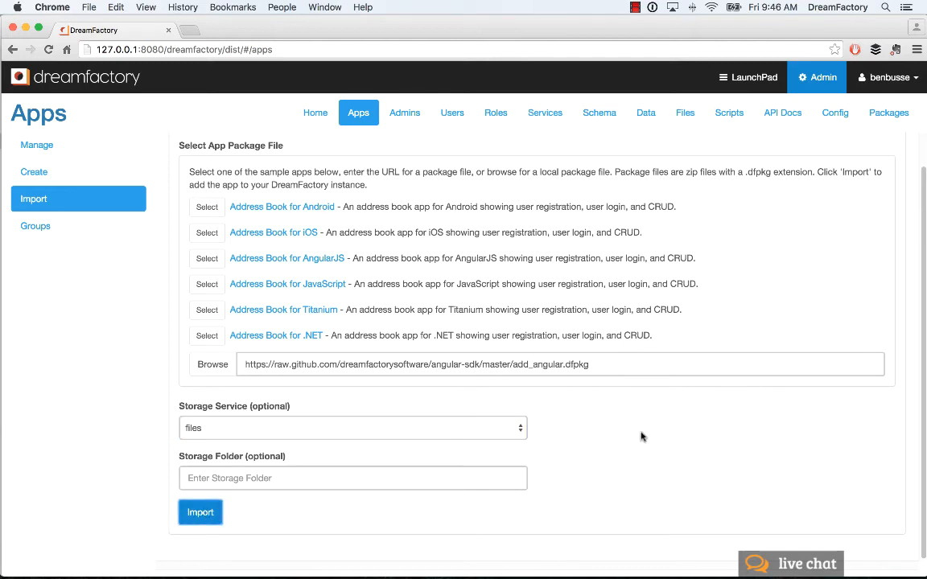
pyautogui.click(199, 512)
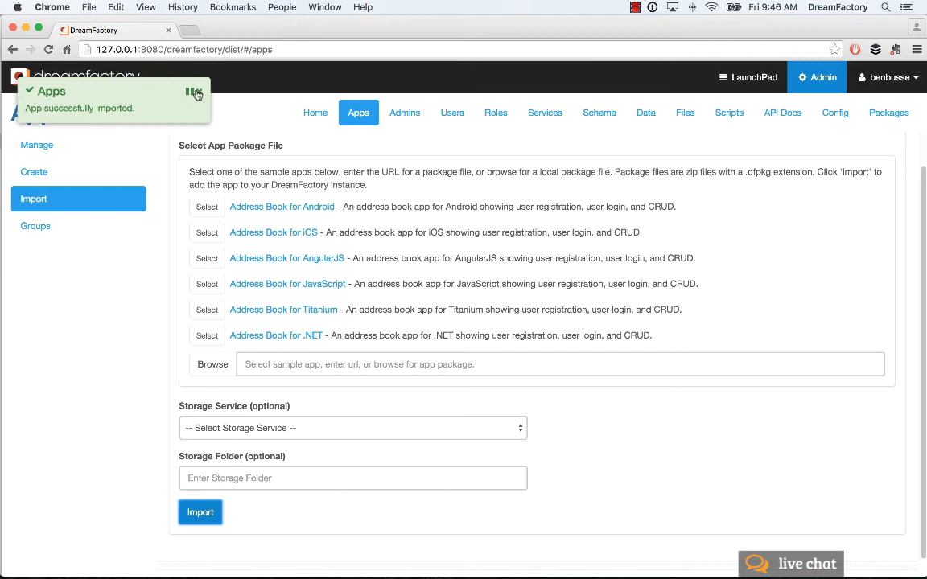
pyautogui.click(37, 145)
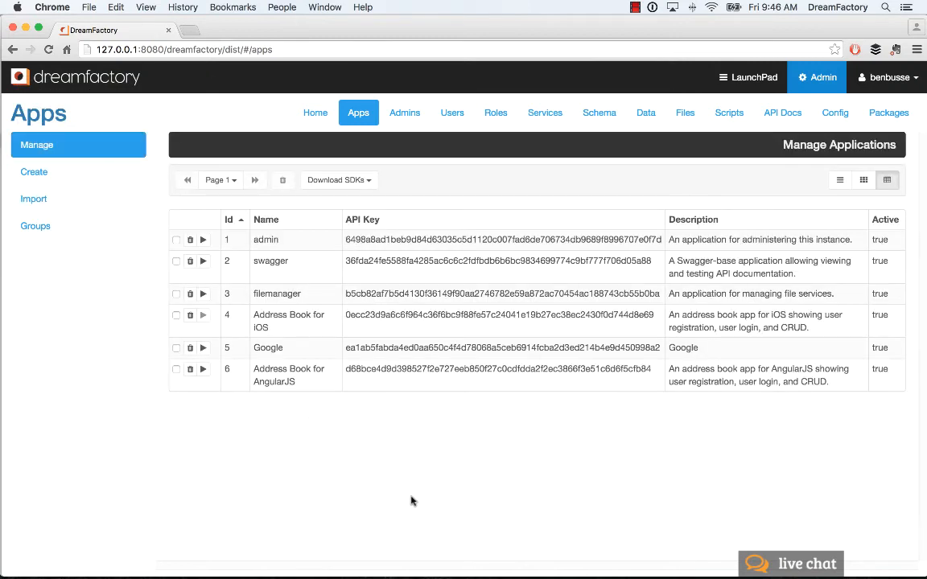
pyautogui.moveTo(295, 382)
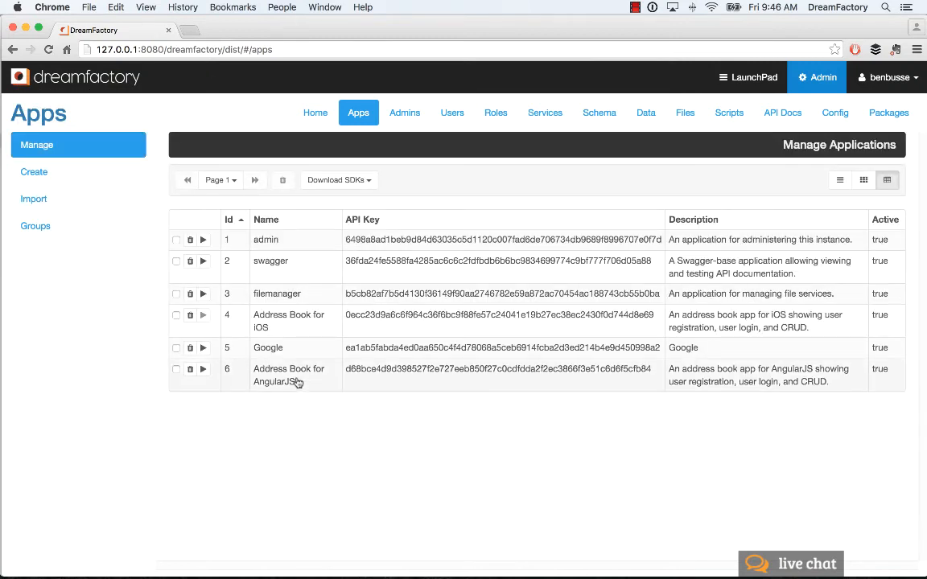
pyautogui.moveTo(56, 295)
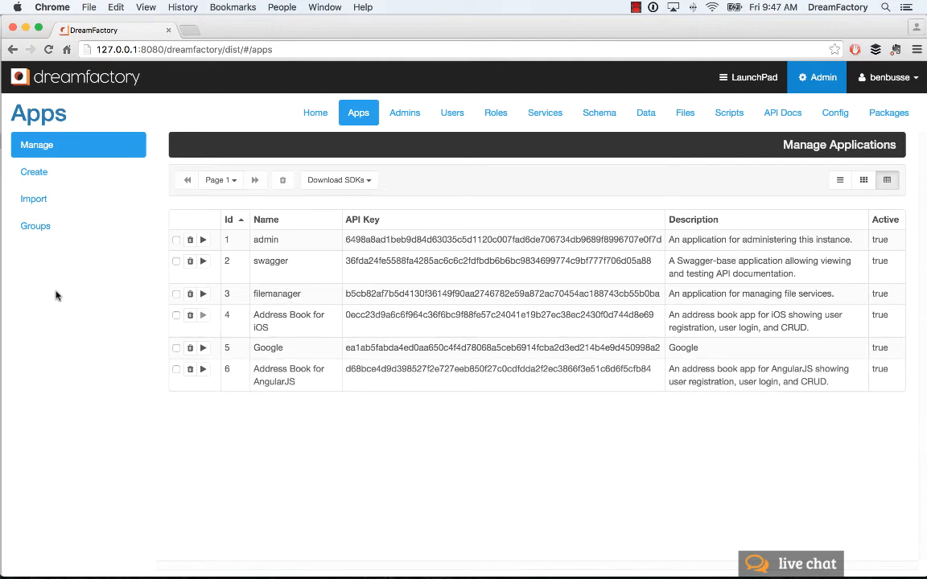
pyautogui.click(34, 199)
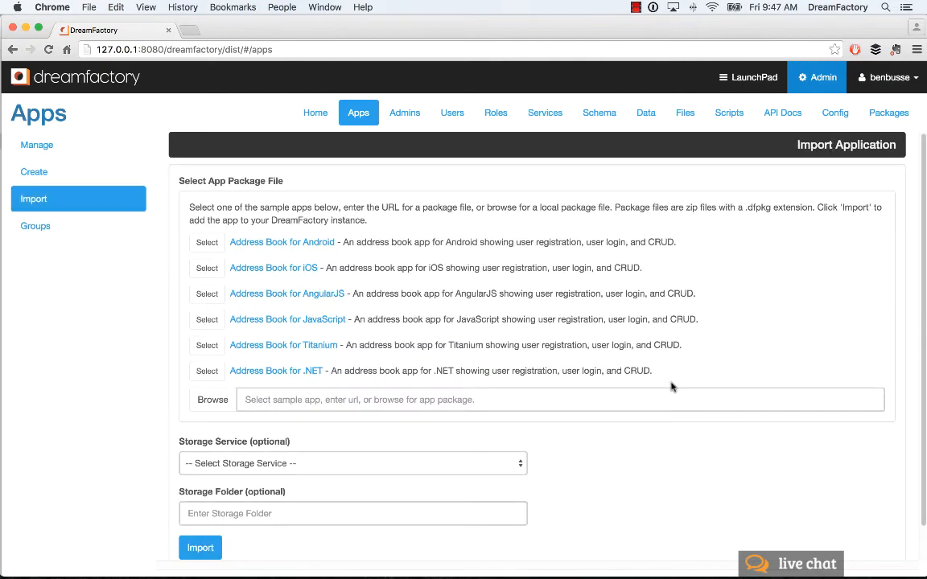
pyautogui.scroll(-3)
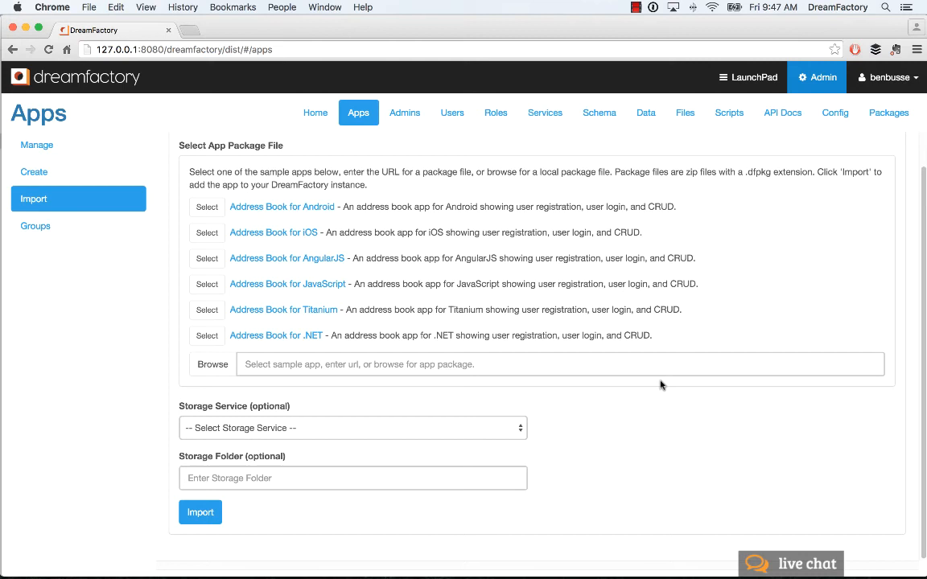
pyautogui.moveTo(35, 226)
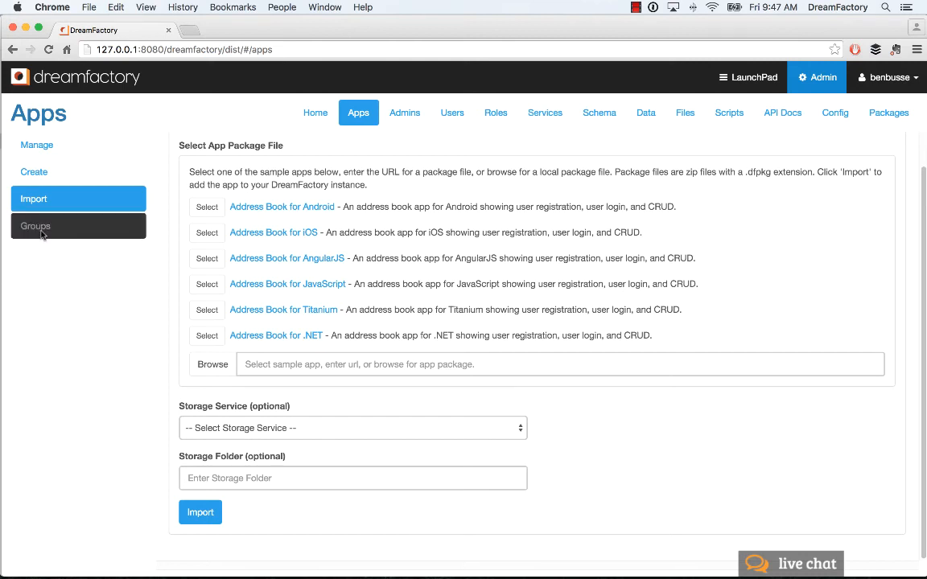
# - Open Application Groups and inspect the existing marketing group in the group dropdown
pyautogui.click(35, 226)
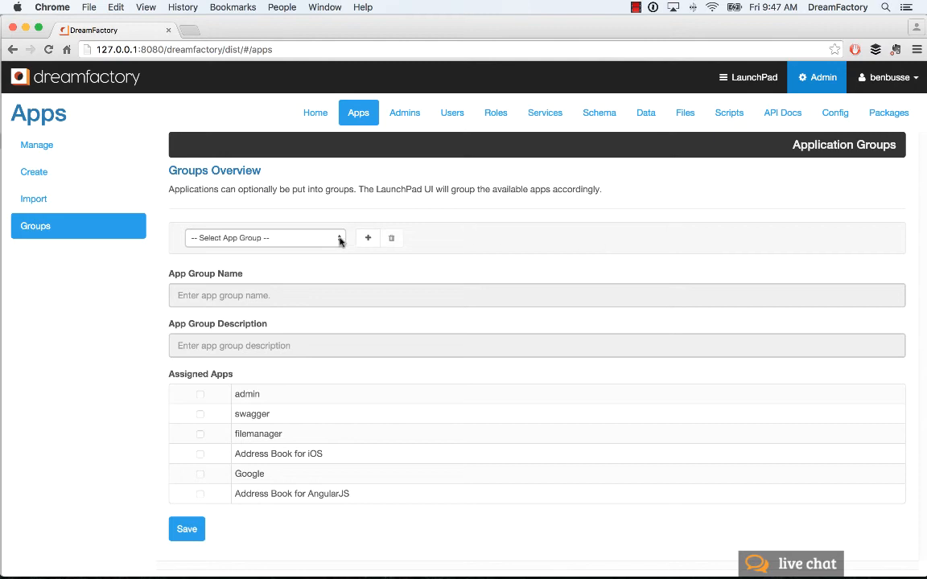
pyautogui.click(266, 237)
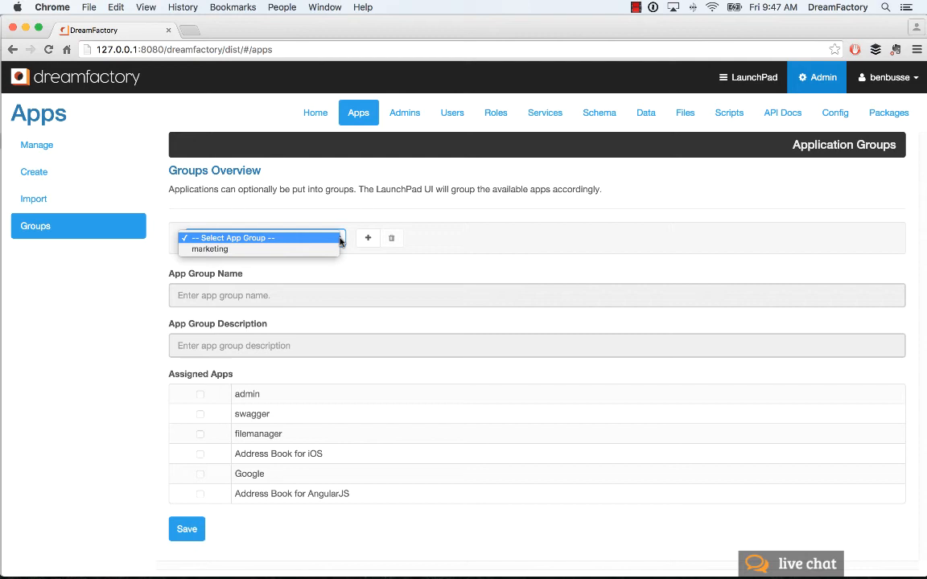
pyautogui.moveTo(465, 233)
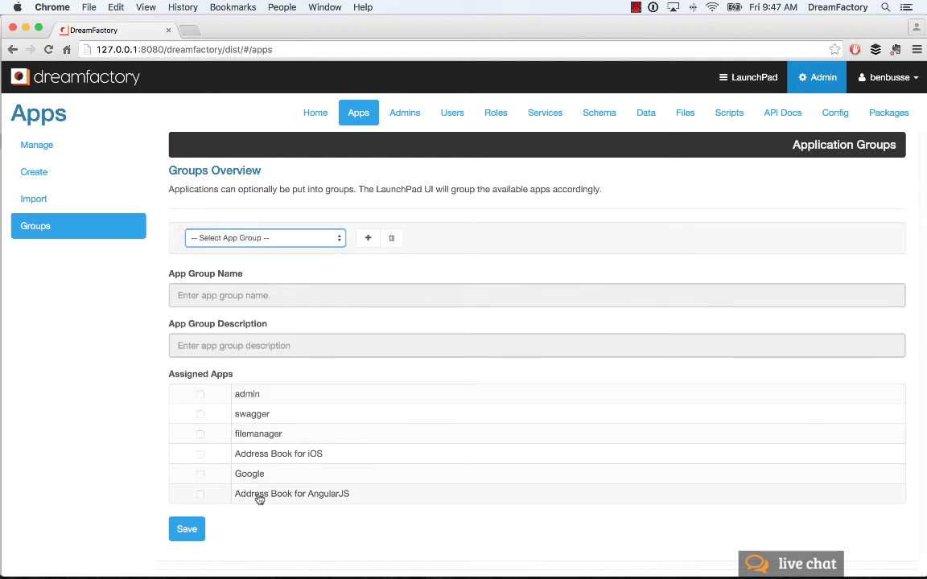
pyautogui.moveTo(667, 226)
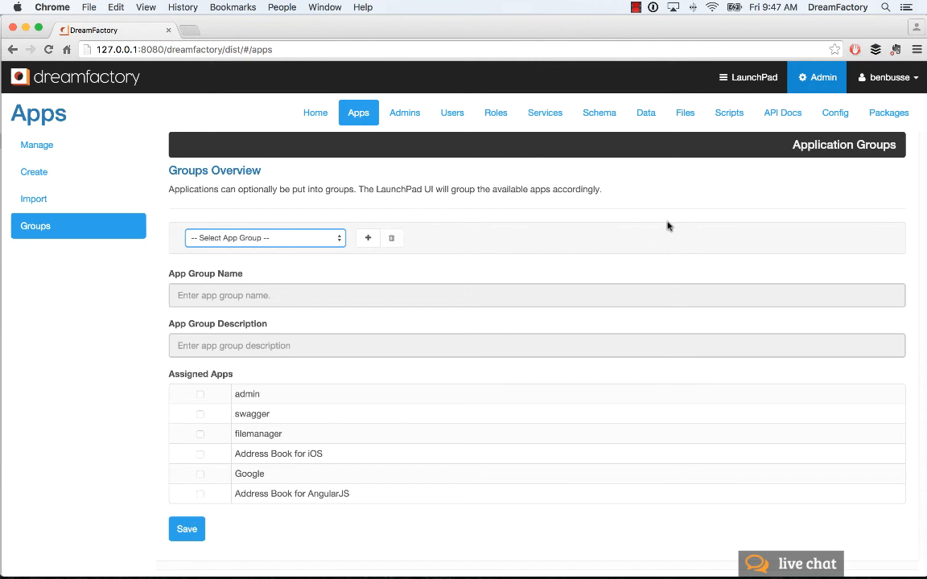
pyautogui.moveTo(782, 112)
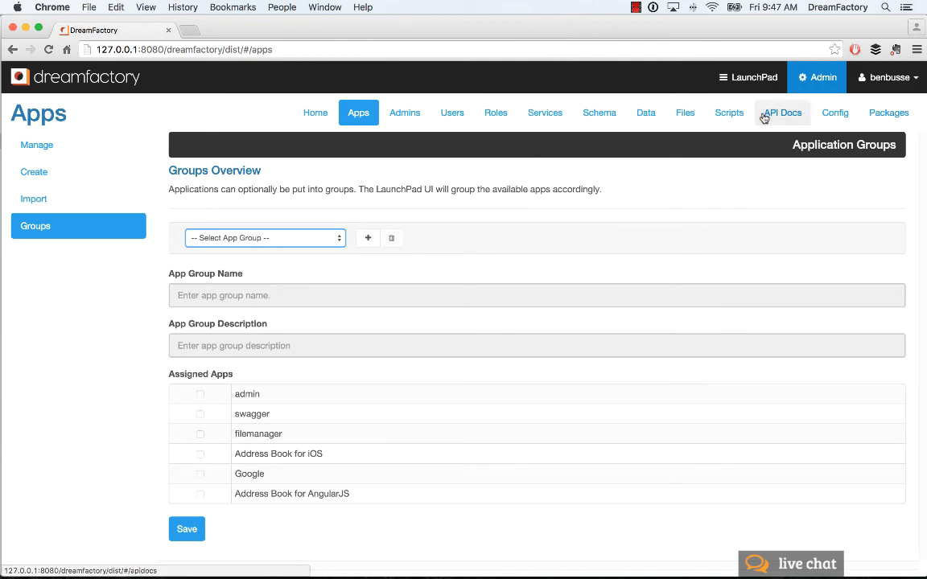
# - Open the LaunchPad showing swagger and filemanager under marketing, plus Other Apps
pyautogui.click(748, 77)
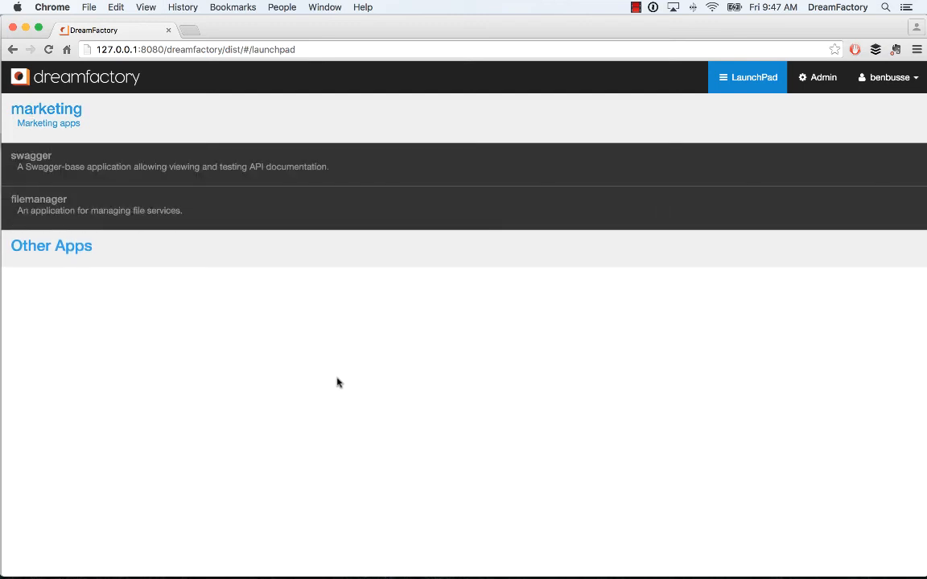
pyautogui.moveTo(321, 327)
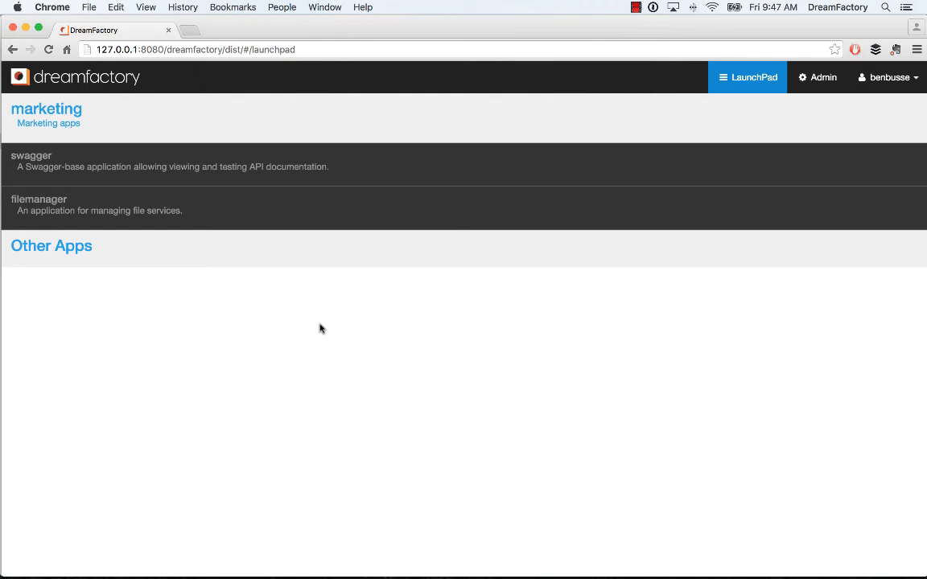
pyautogui.moveTo(329, 343)
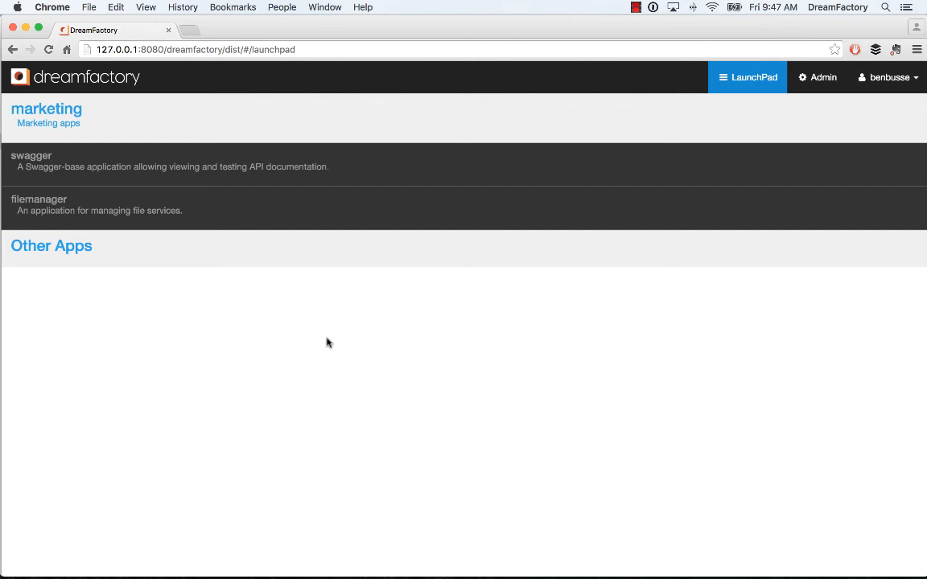
pyautogui.moveTo(103, 135)
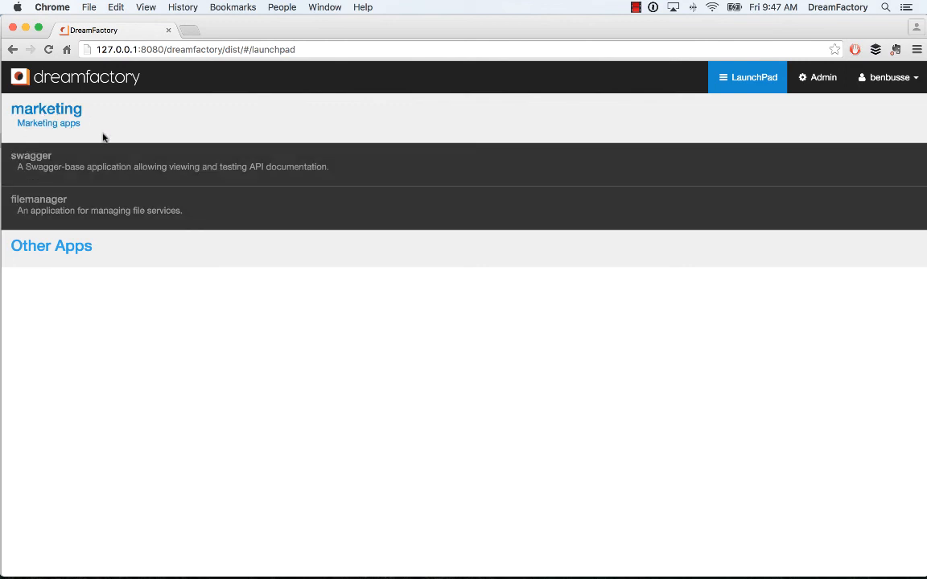
pyautogui.moveTo(126, 363)
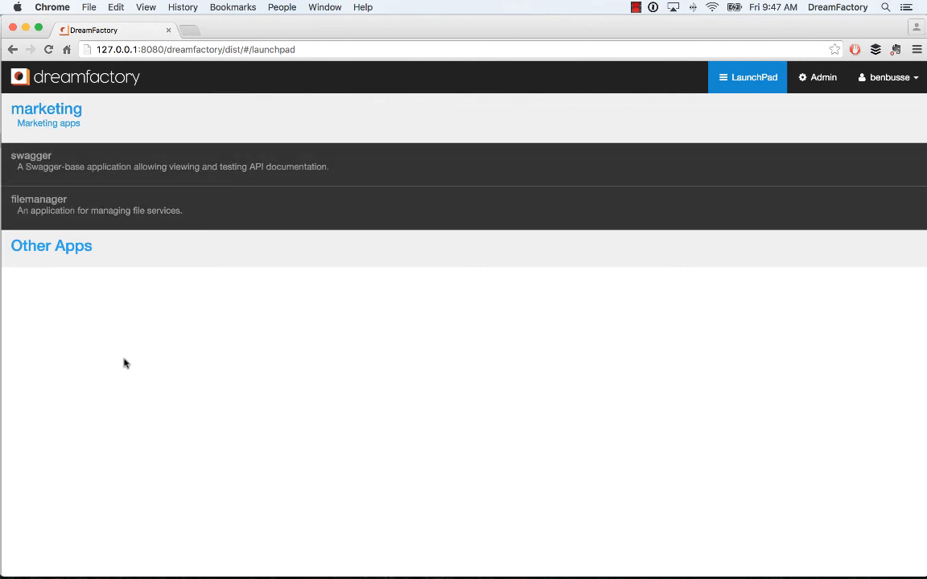
pyautogui.moveTo(141, 346)
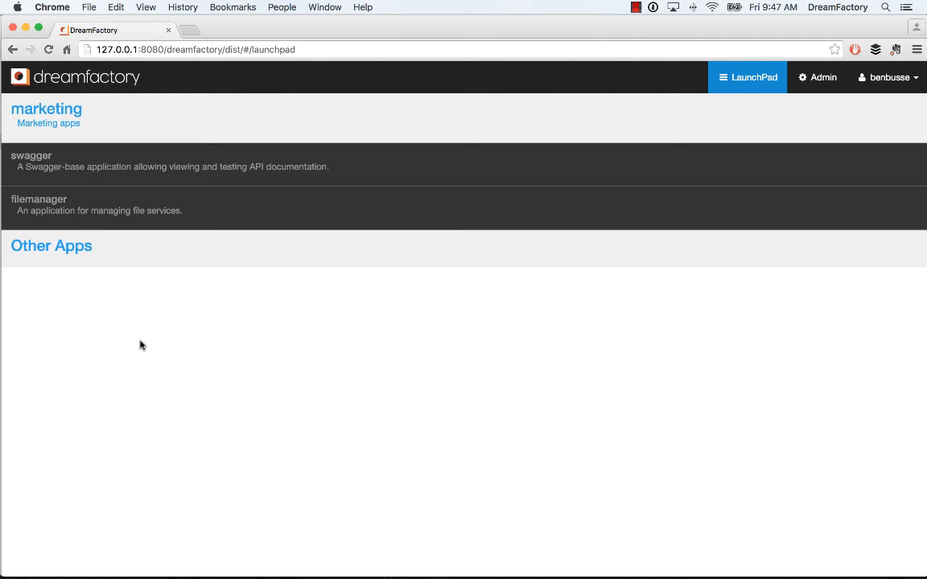
# - Return to the Admin console's Apps section and open the Groups page
pyautogui.click(821, 77)
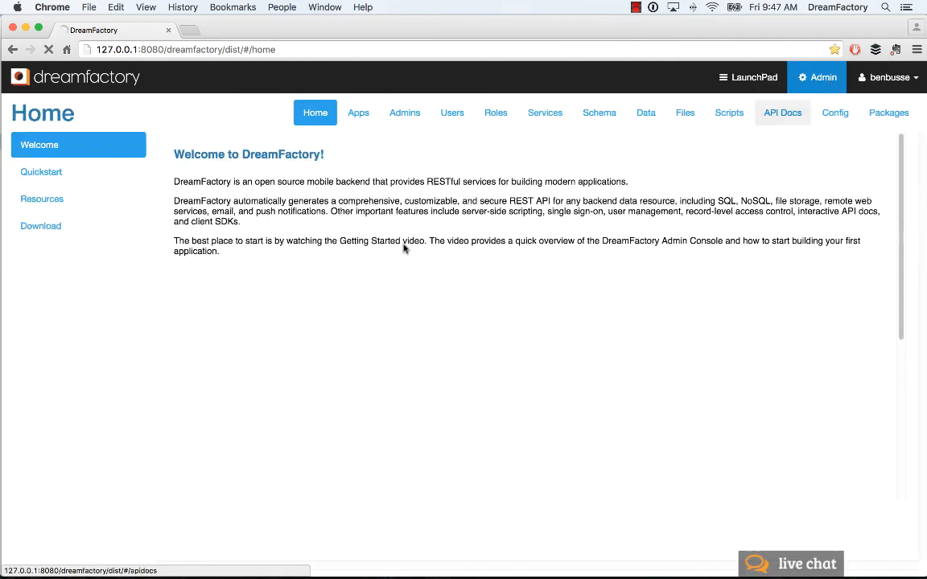
pyautogui.click(358, 112)
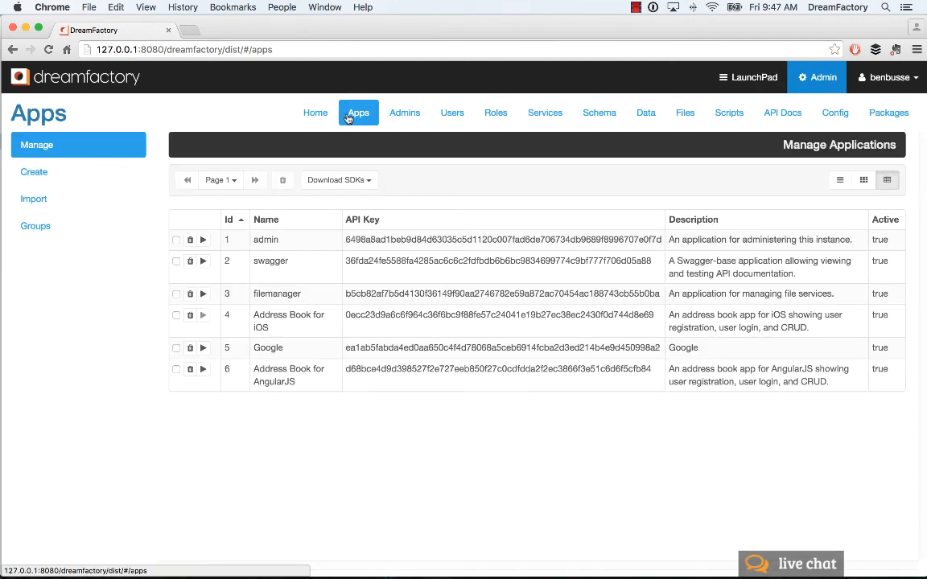
pyautogui.click(35, 226)
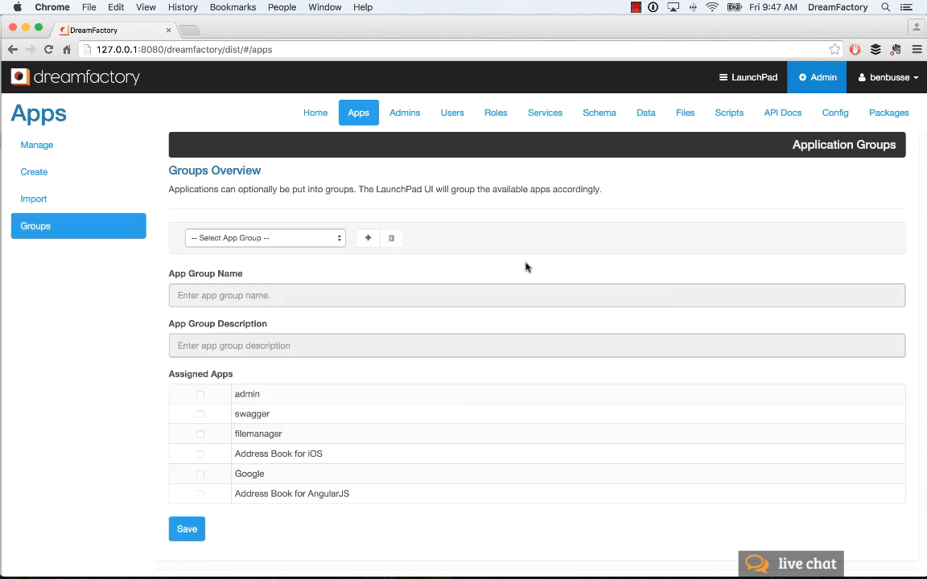
pyautogui.moveTo(537, 266)
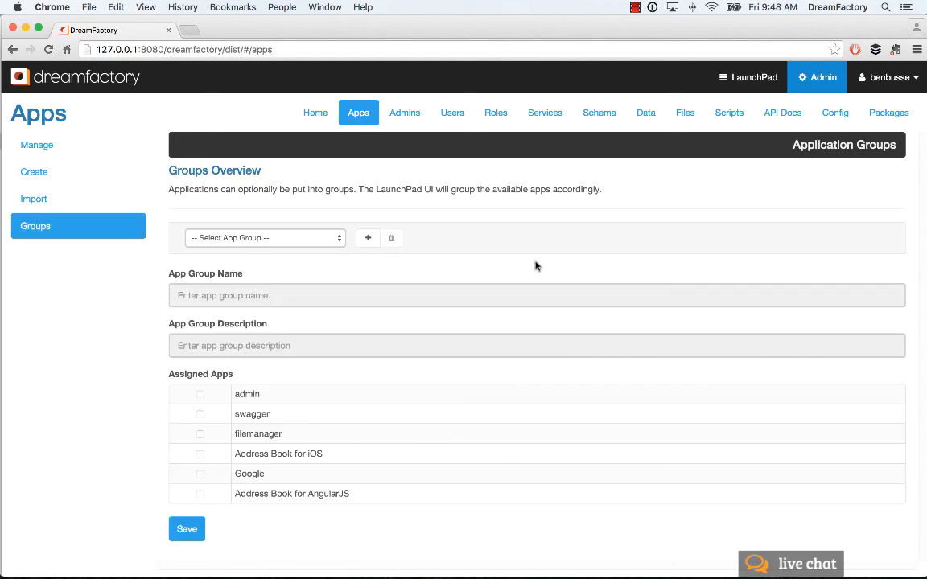